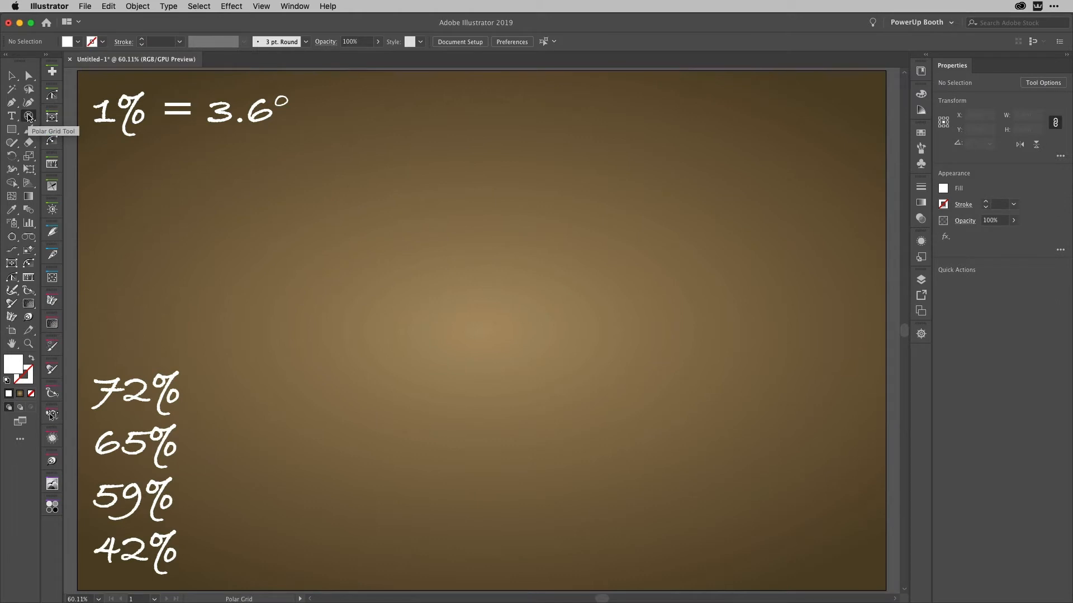
- Draw a large polar grid of concentric rings with no radial dividers over the artboard
left_click(28, 115)
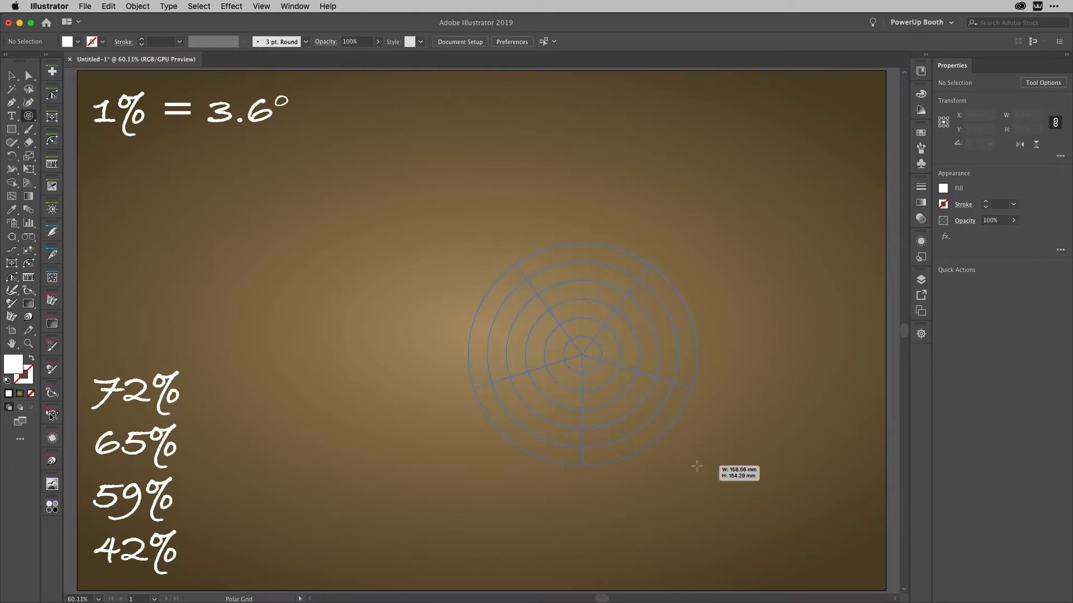
left_click_drag(698, 466, 718, 486)
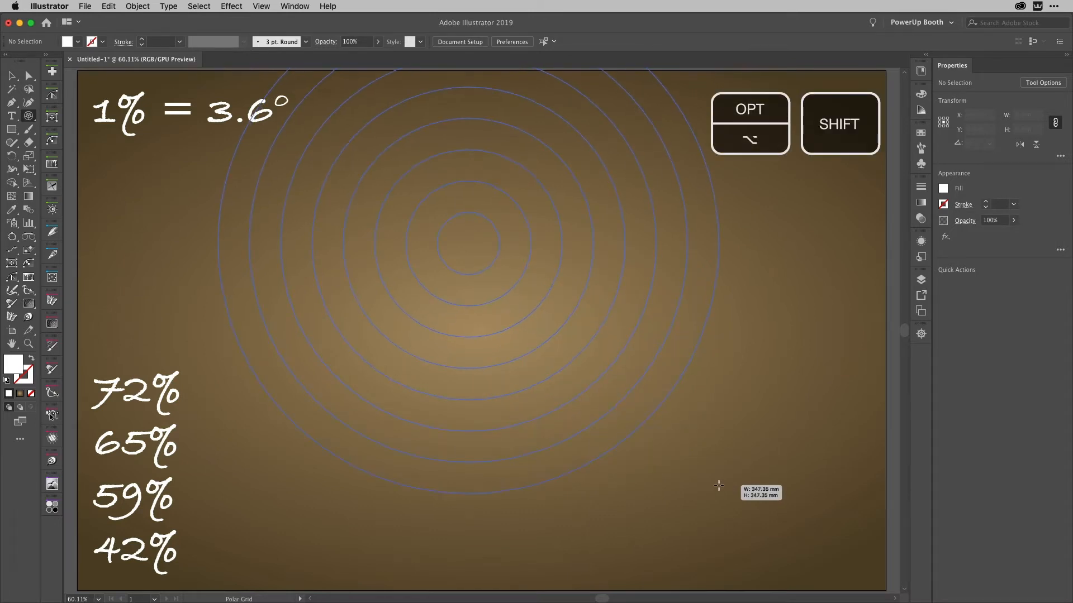
left_click_drag(719, 486, 691, 472)
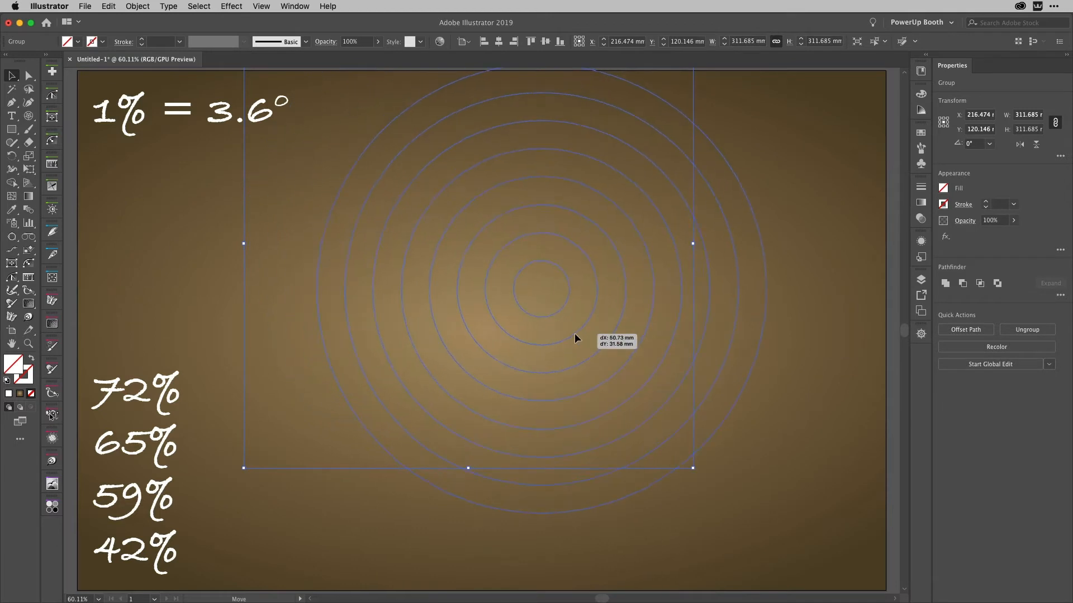
- Centre the ring grid on the artboard and give it a heavy black stroke
left_click_drag(578, 340, 571, 381)
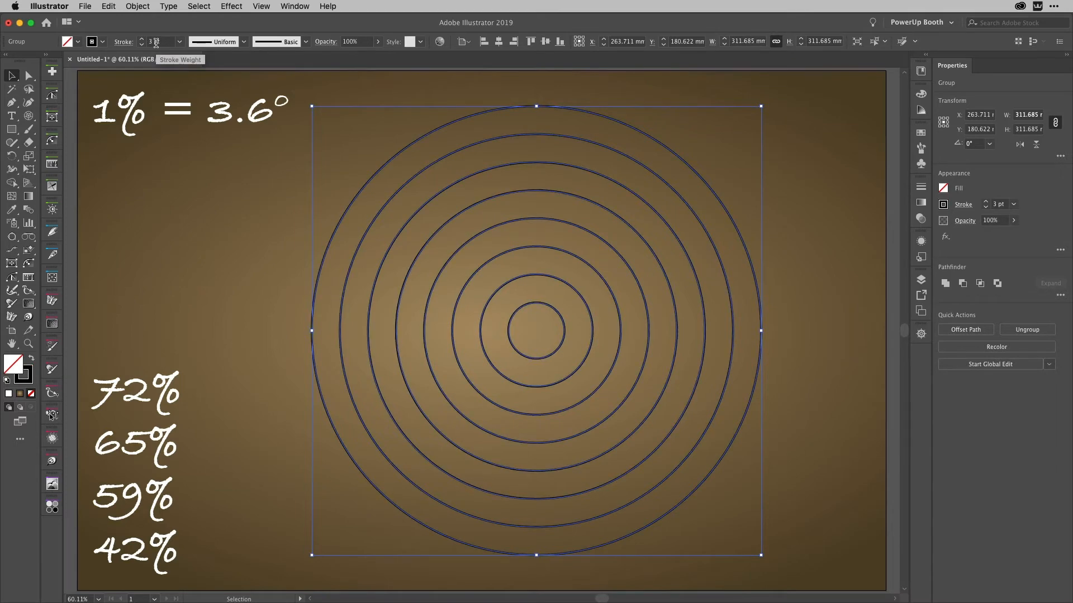
type("15")
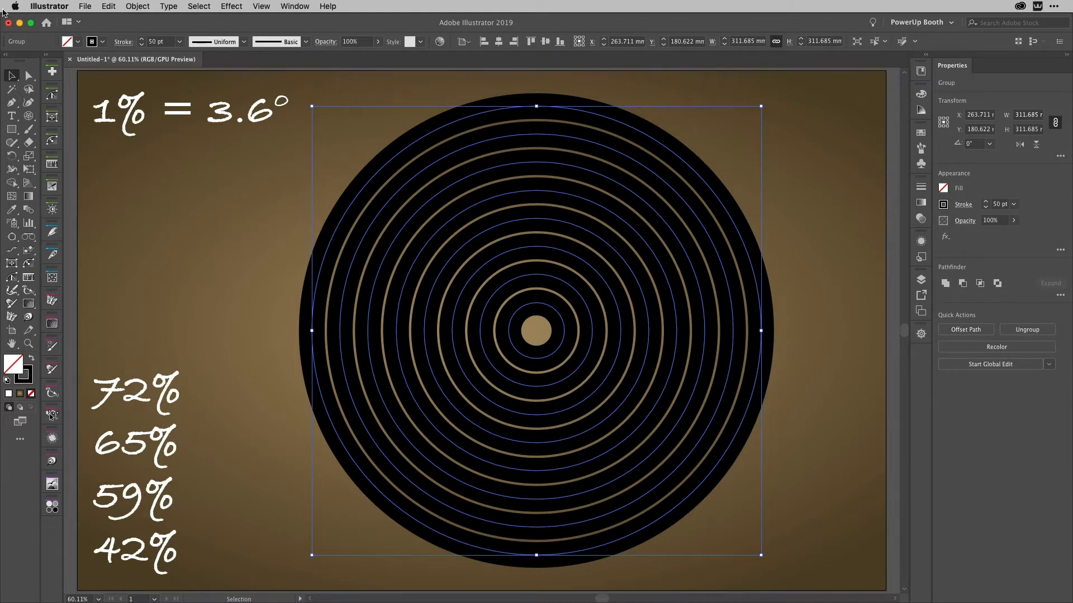
mouse_move(355, 82)
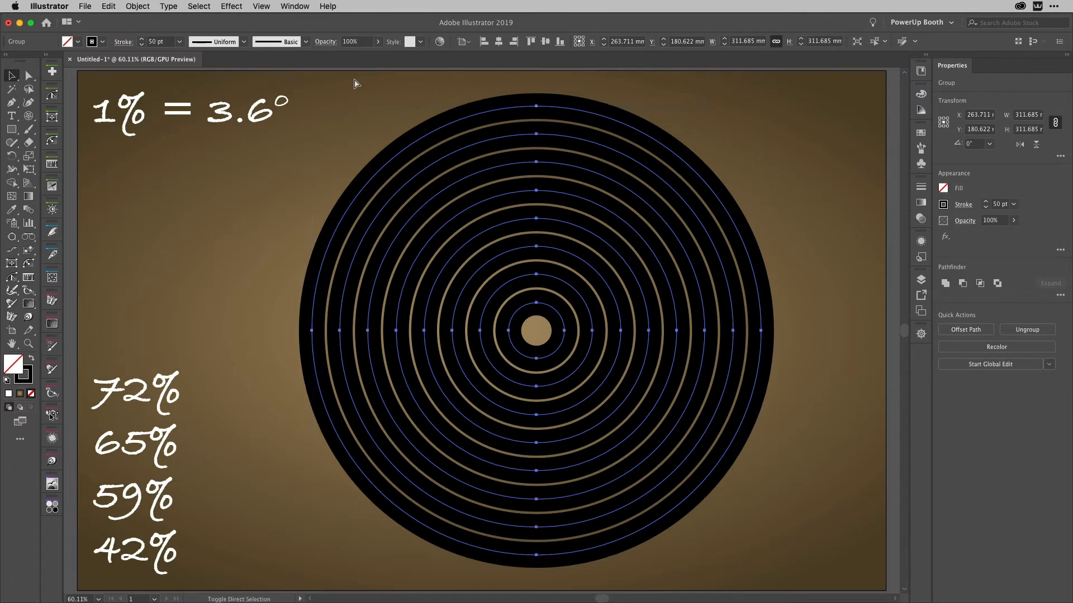
- Ungroup the circles and delete alternate rings and the small centre circle
key("cmd+shift+g")
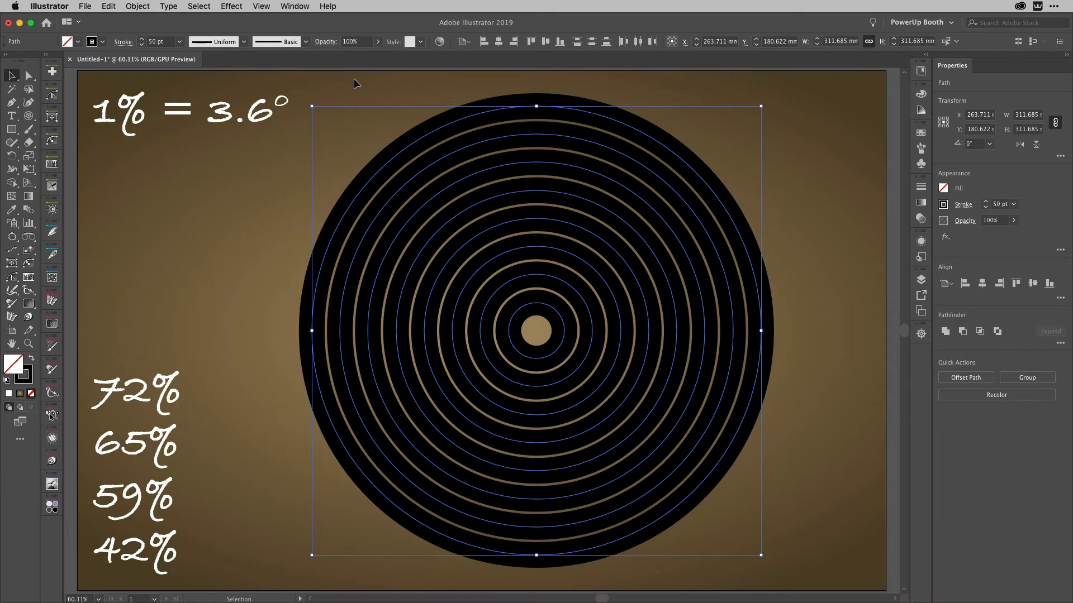
mouse_move(686, 117)
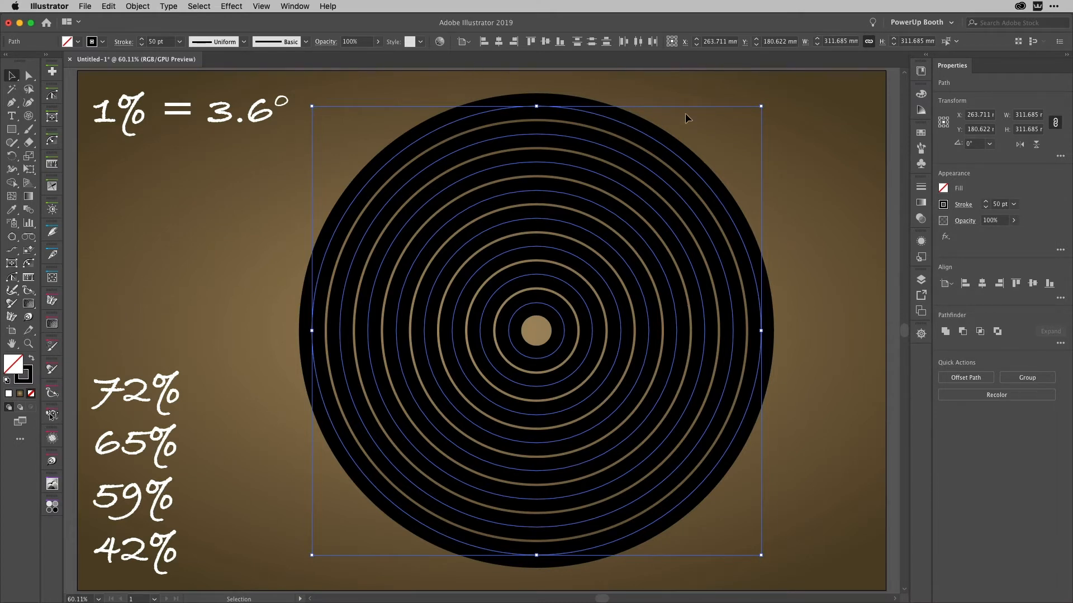
left_click(672, 195)
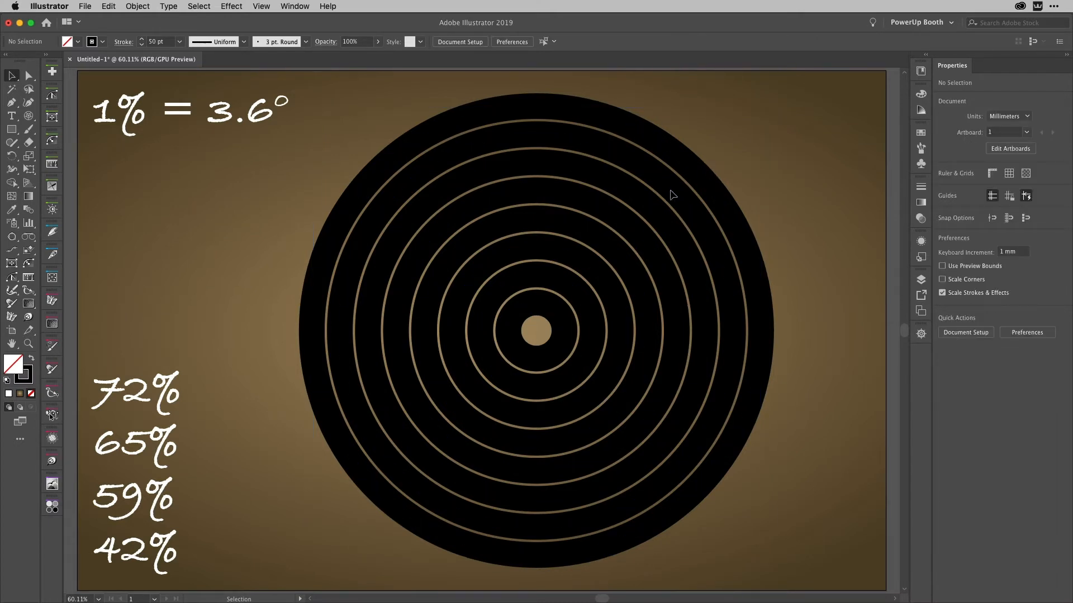
left_click(674, 194)
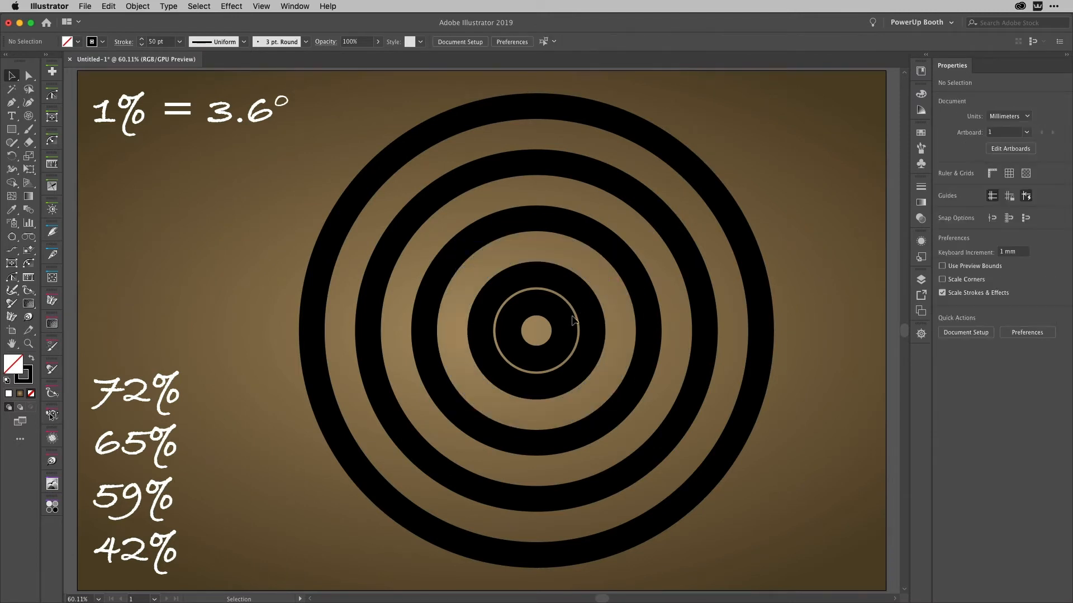
left_click(568, 323)
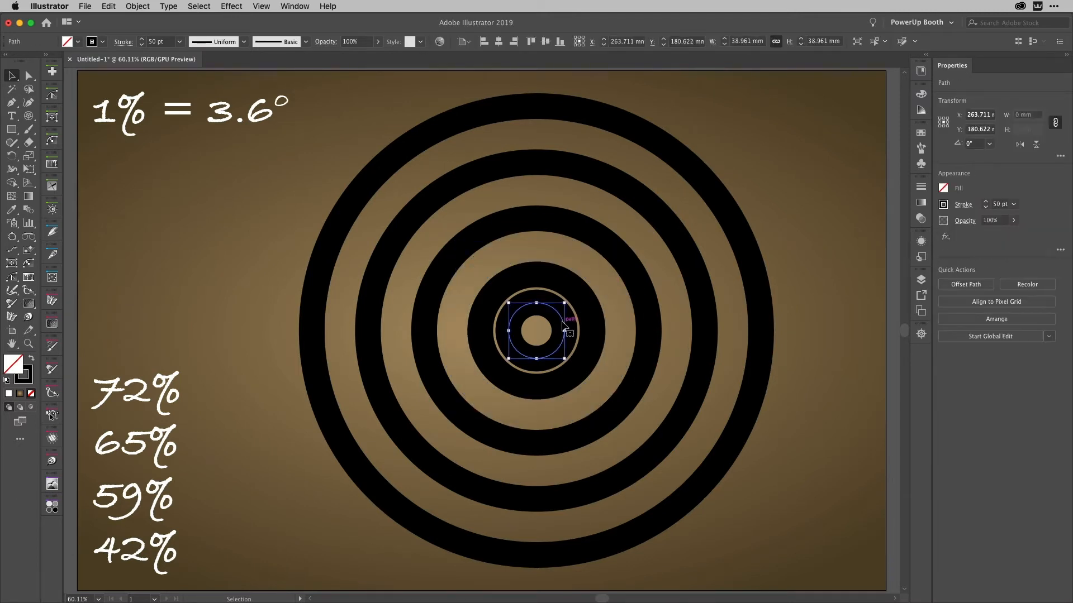
left_click(203, 244)
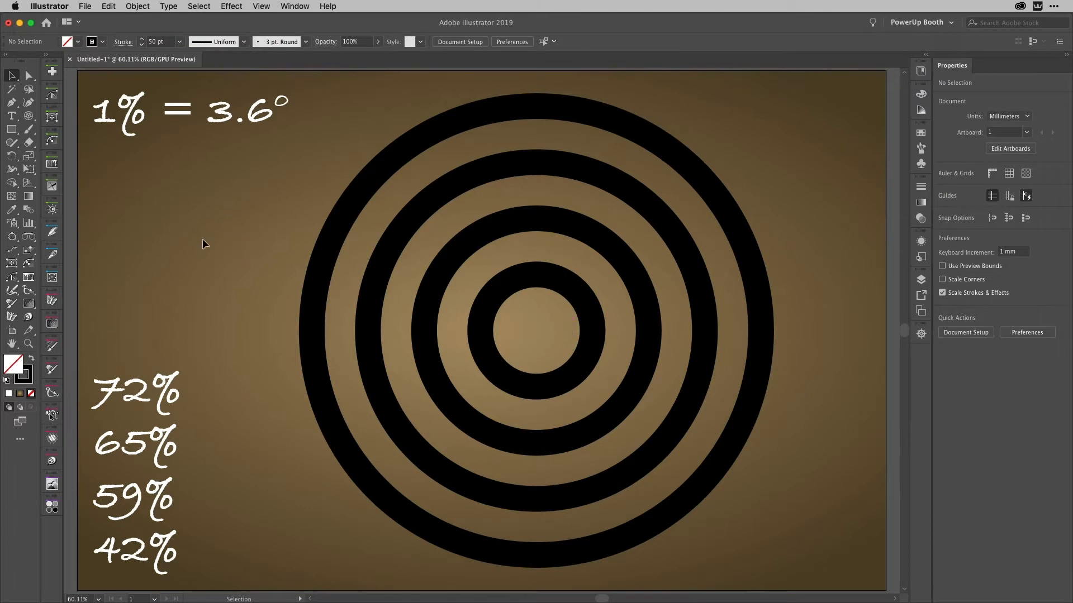
left_click(536, 333)
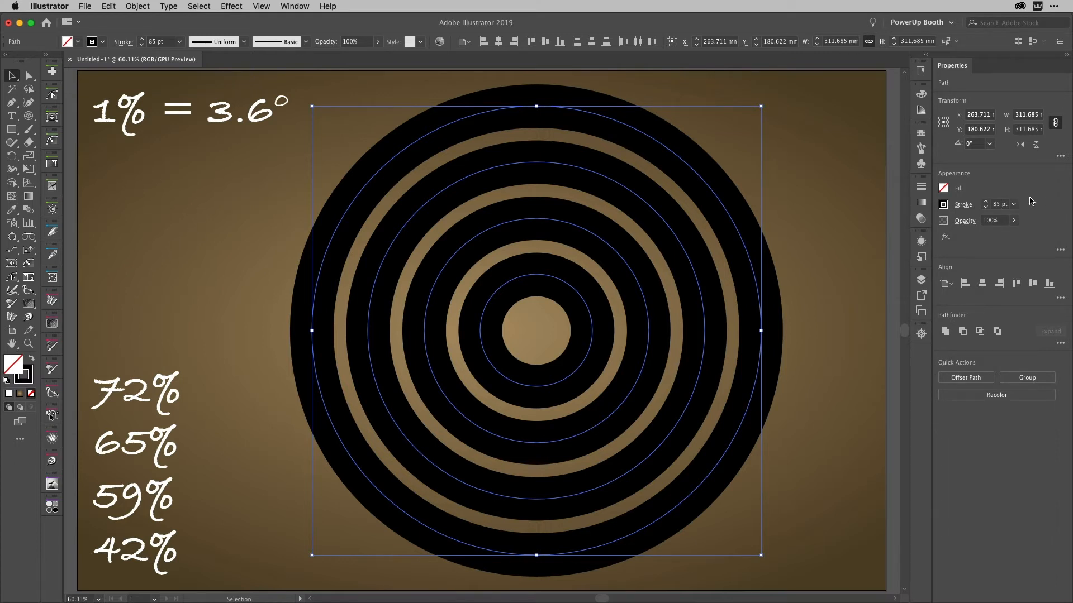
mouse_move(850, 213)
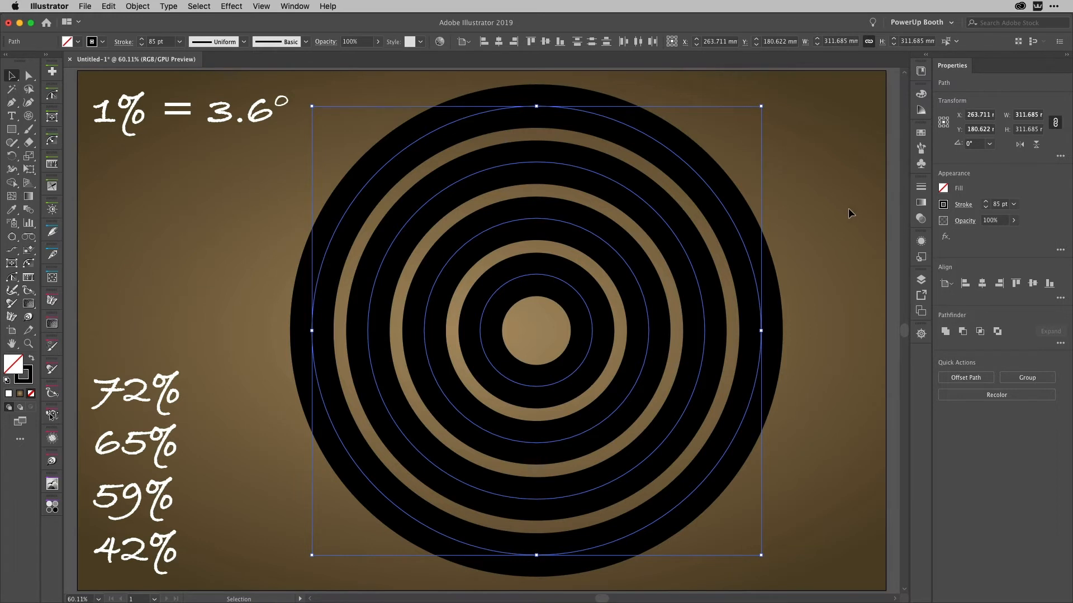
mouse_move(81, 165)
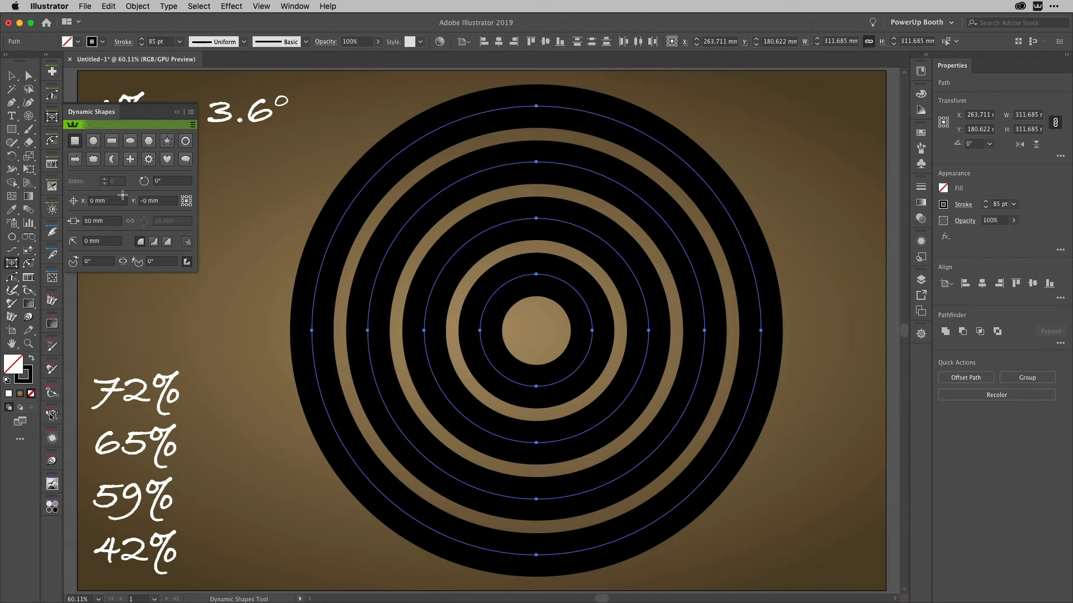
mouse_move(136, 205)
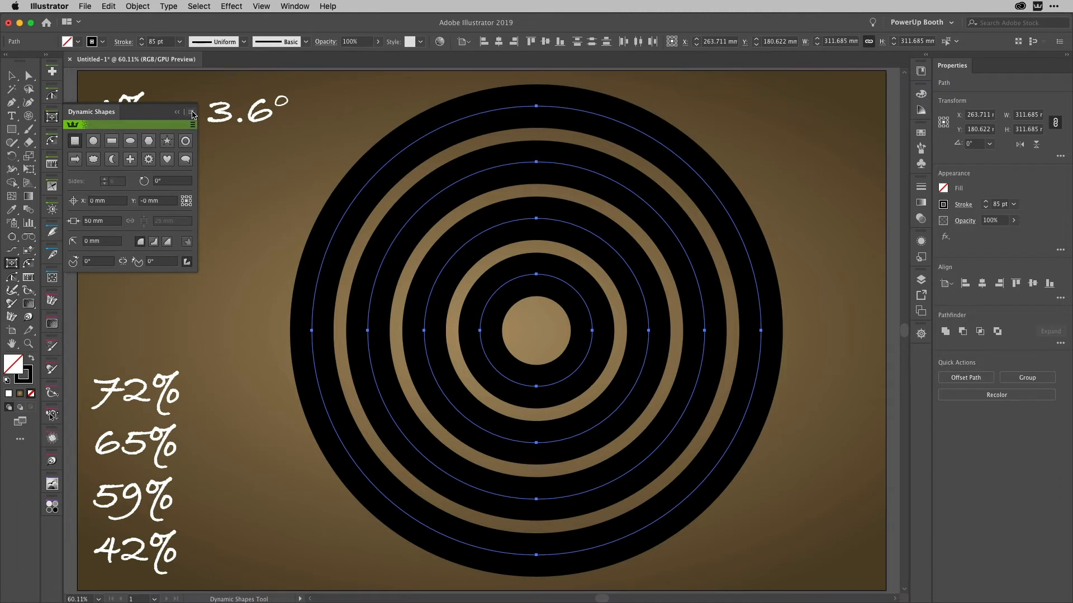
- Convert the four rings to dynamic shapes, set rotation to 0°, then deselect
left_click(192, 112)
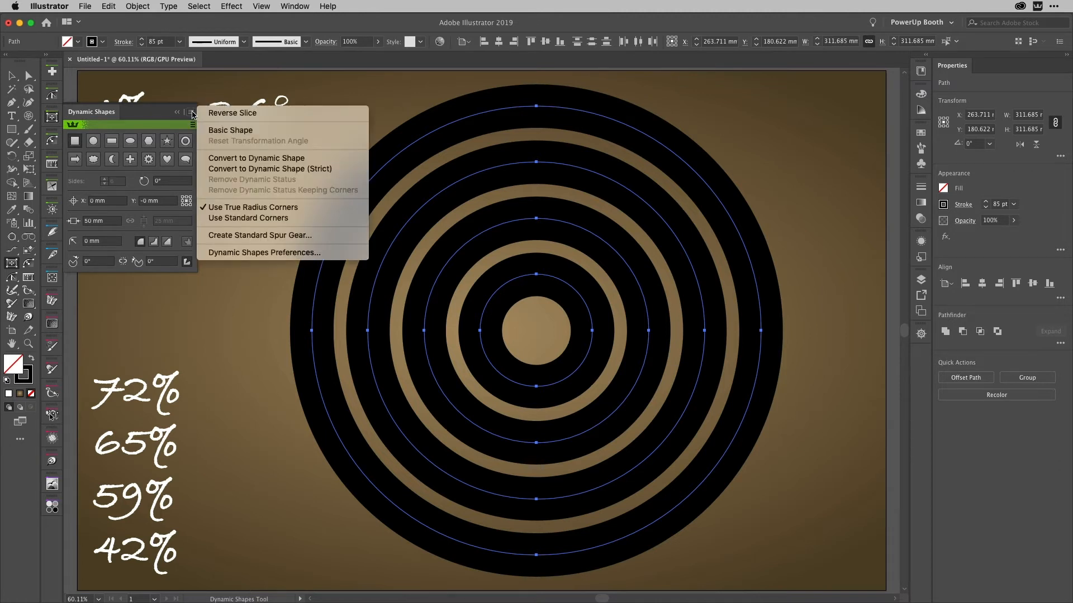
mouse_move(256, 158)
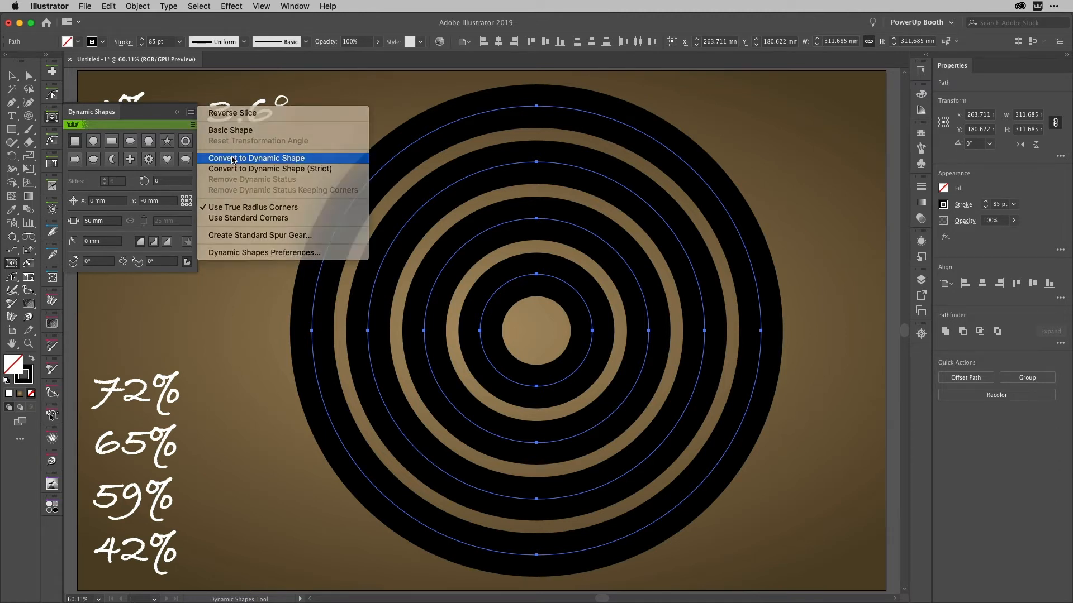
left_click(257, 158)
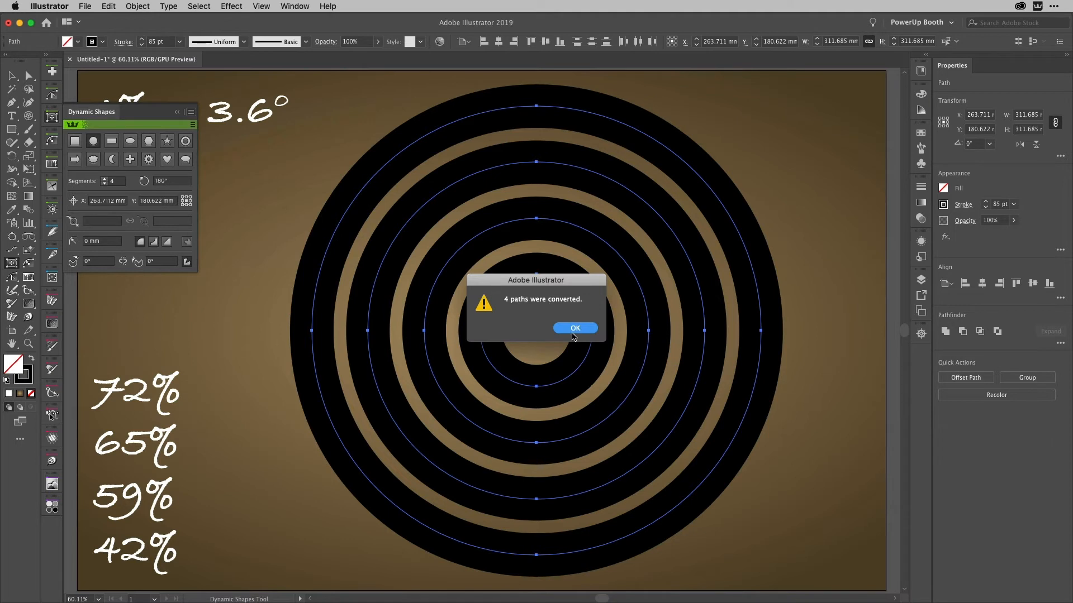
left_click(574, 328)
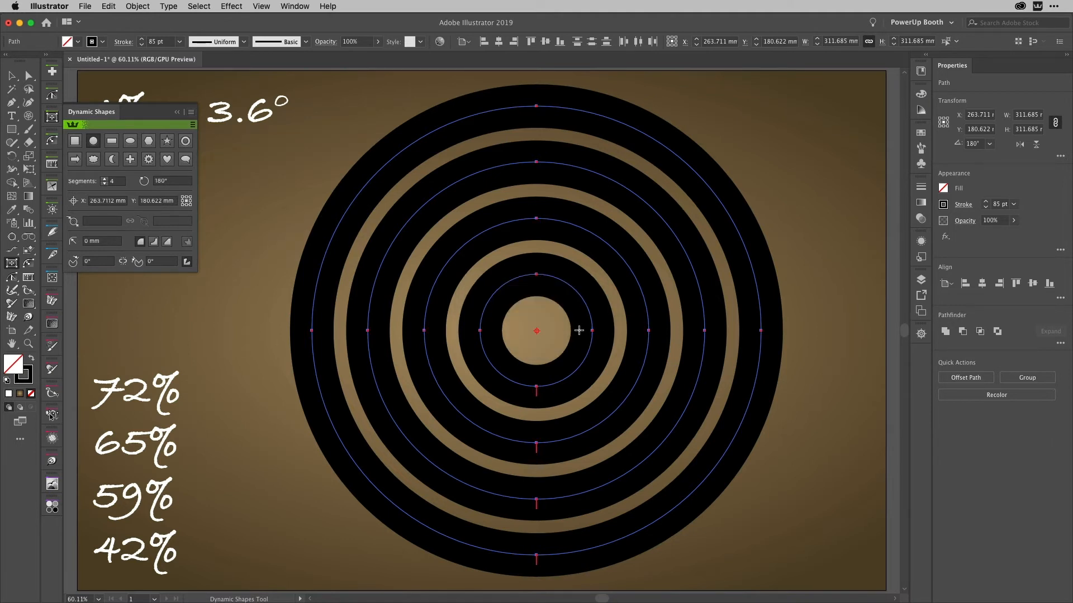
mouse_move(540, 407)
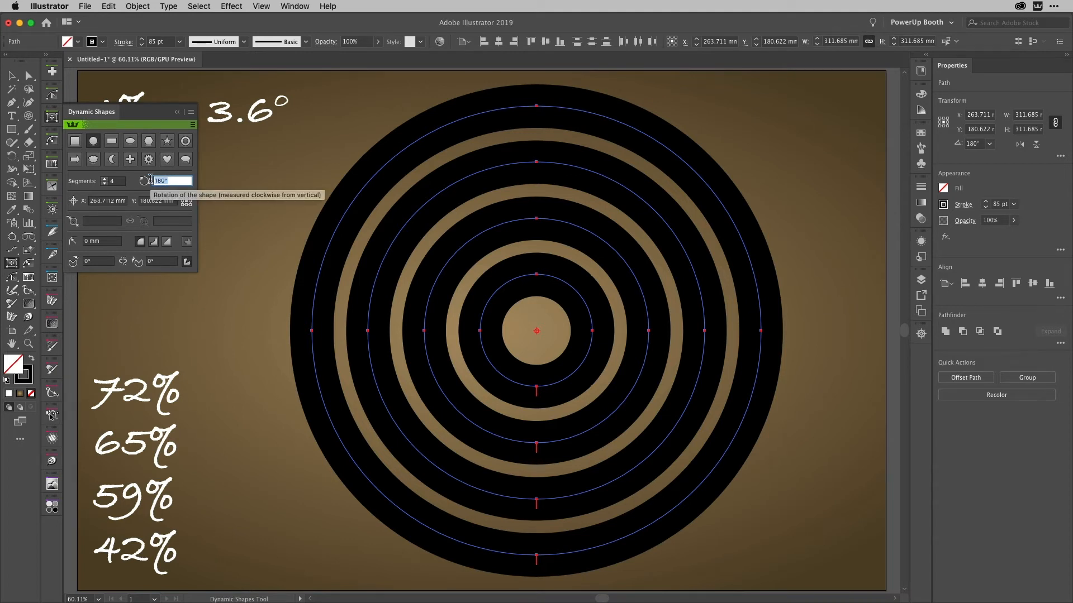
type("0")
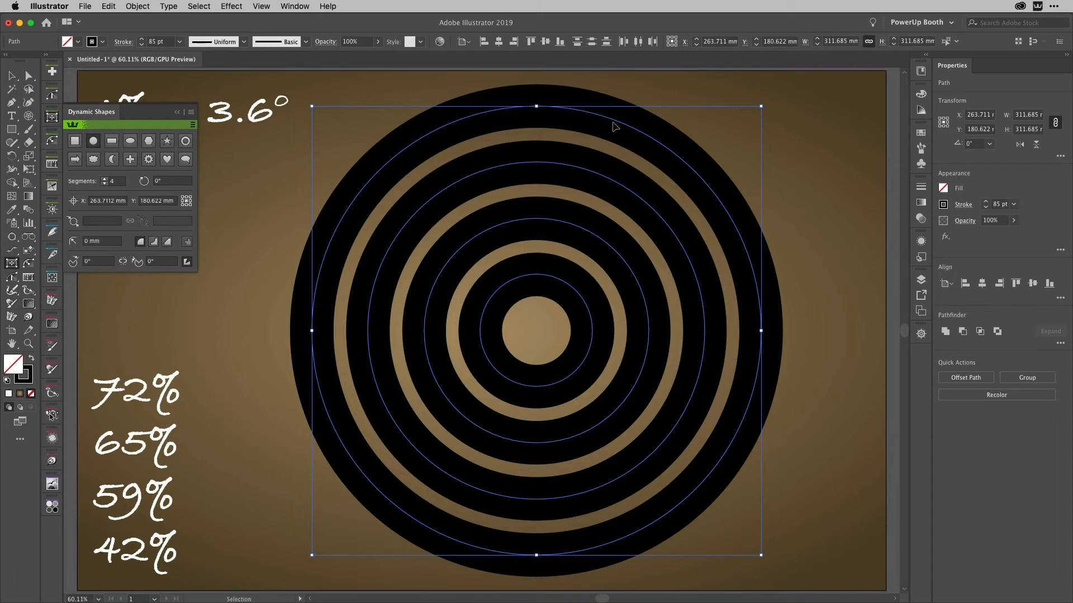
left_click(810, 163)
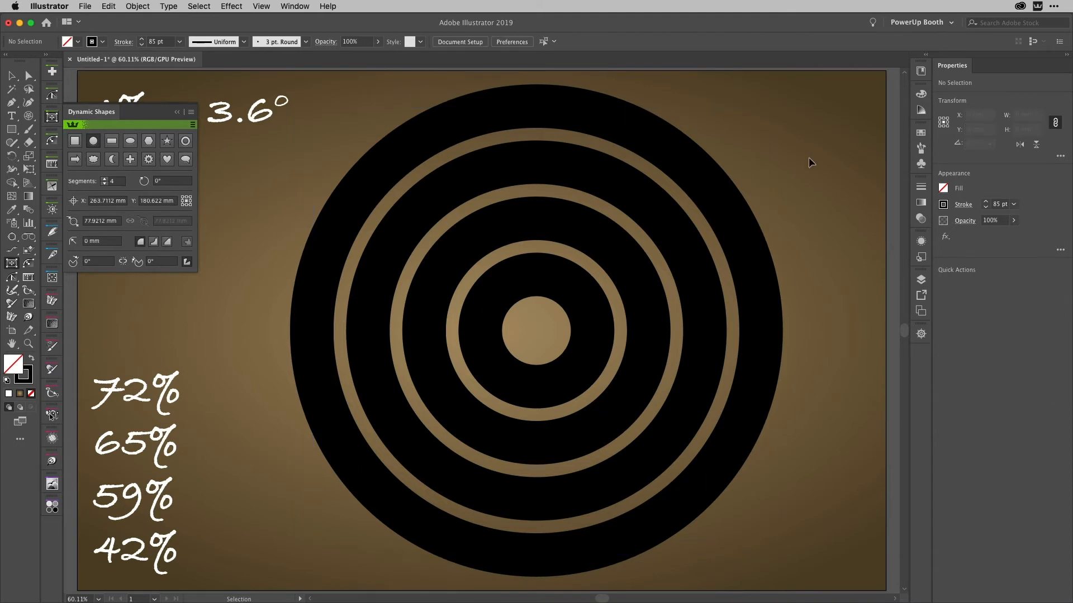
mouse_move(731, 195)
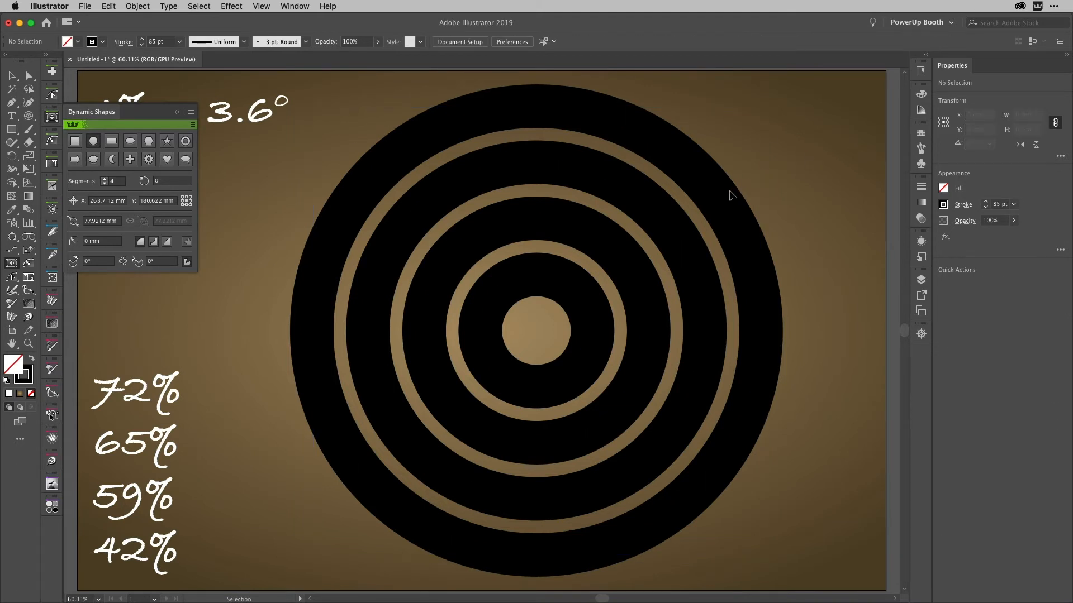
- Select the outermost ring with the Dynamic Shapes tool for live editing
left_click(718, 200)
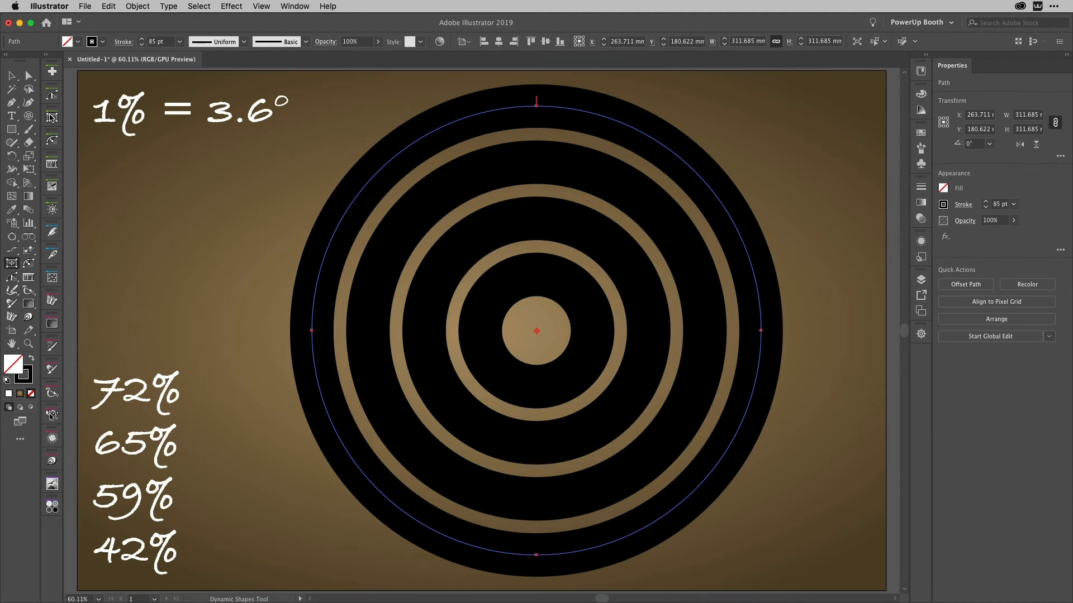
mouse_move(165, 158)
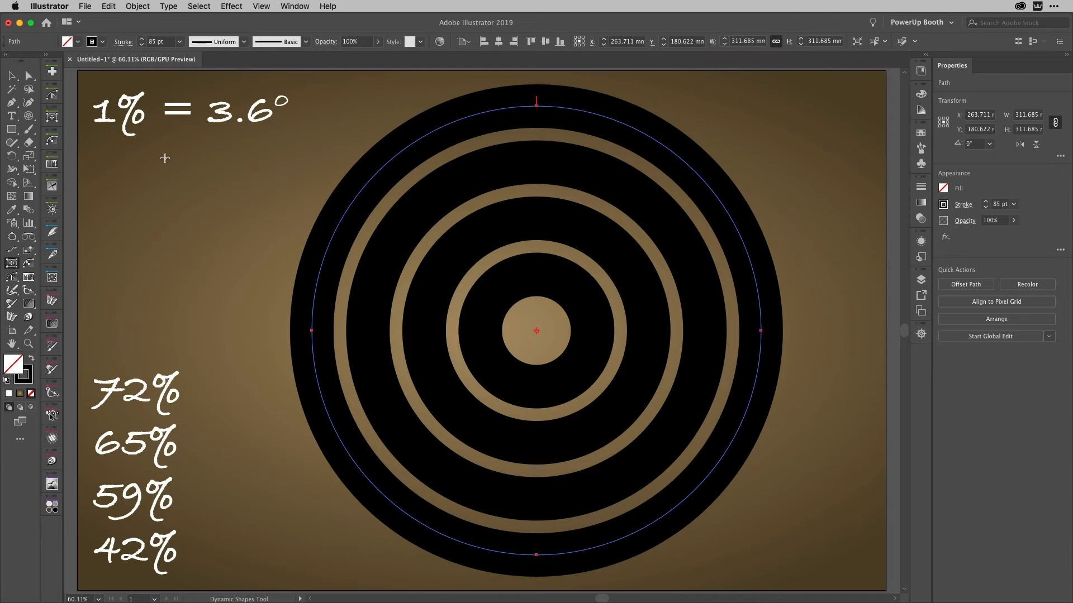
mouse_move(196, 141)
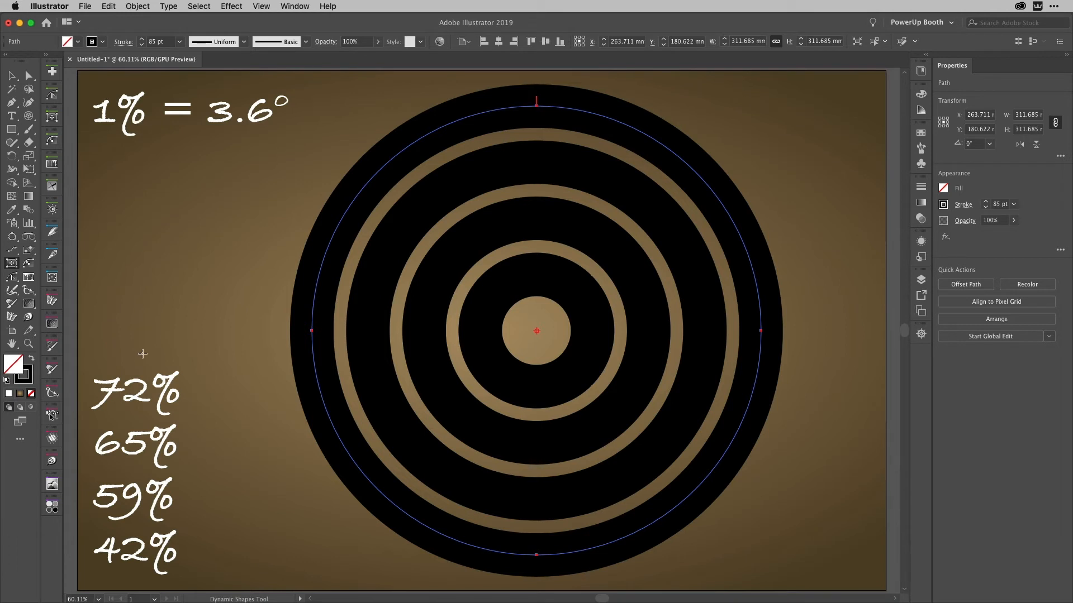
mouse_move(139, 414)
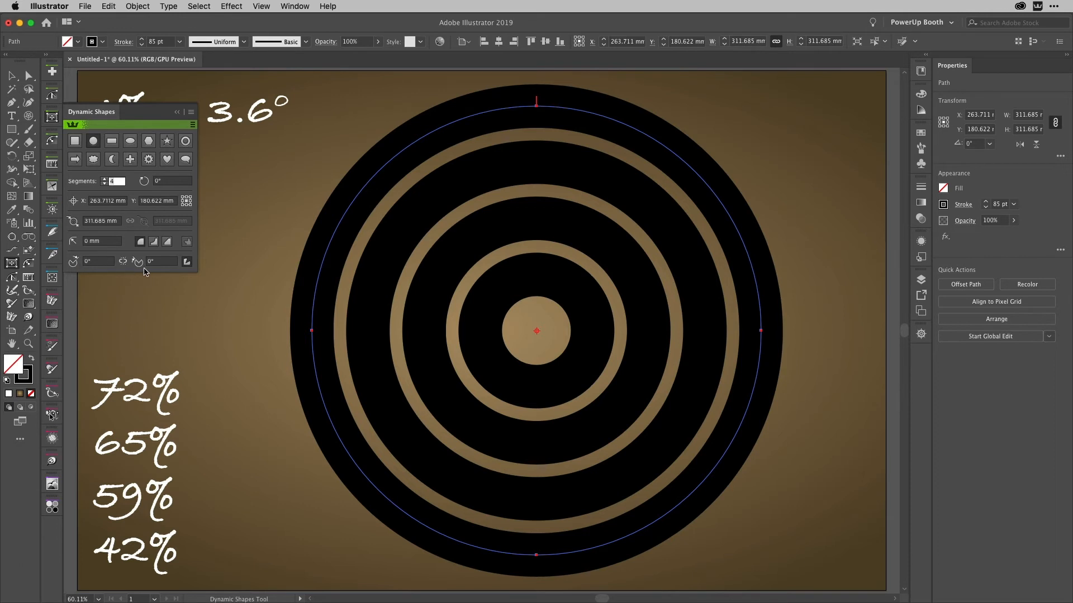
- Set slice end angles of 72*3.6 and 65*3.6 on the outer two rings
left_click(161, 261)
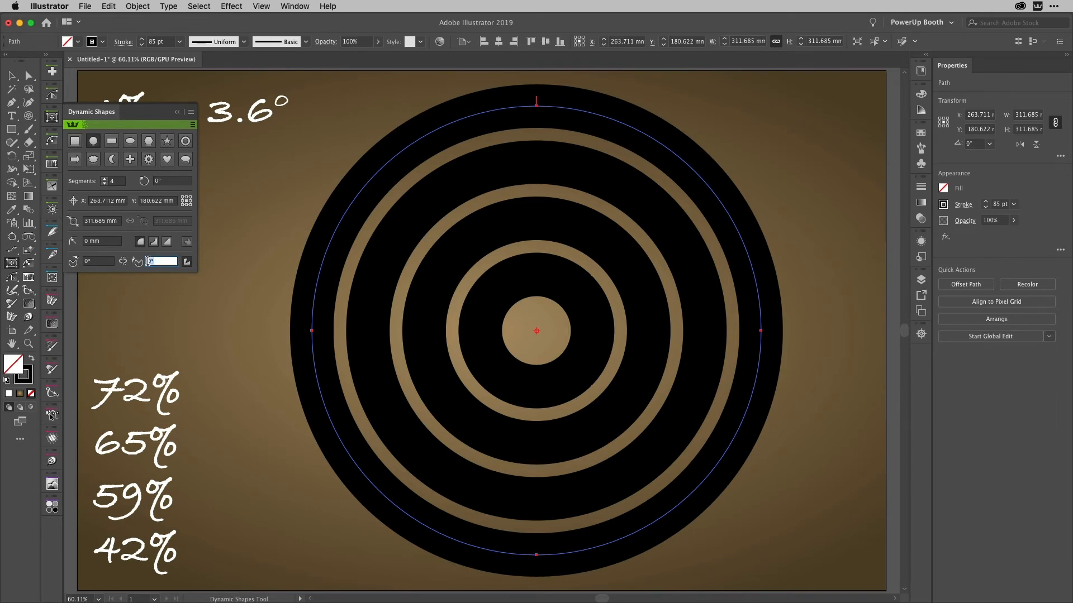
mouse_move(161, 261)
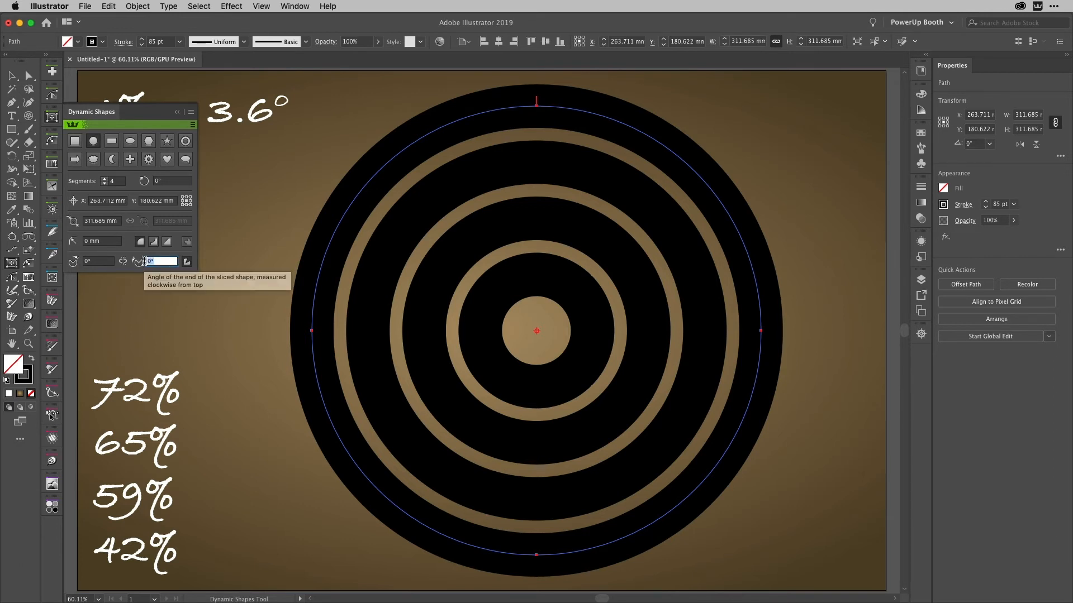
type("72")
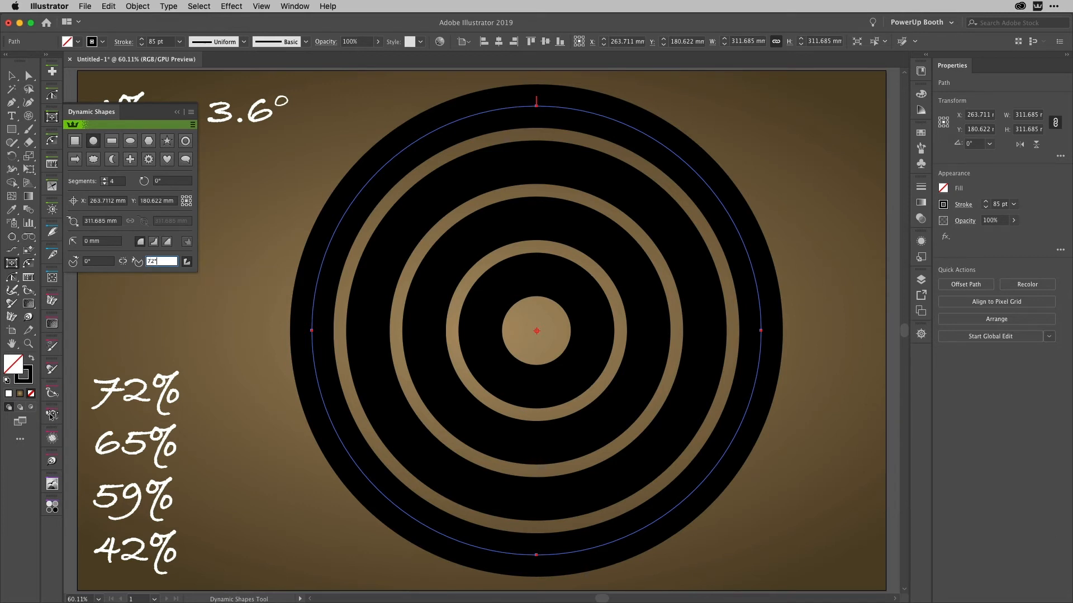
type("*3.6")
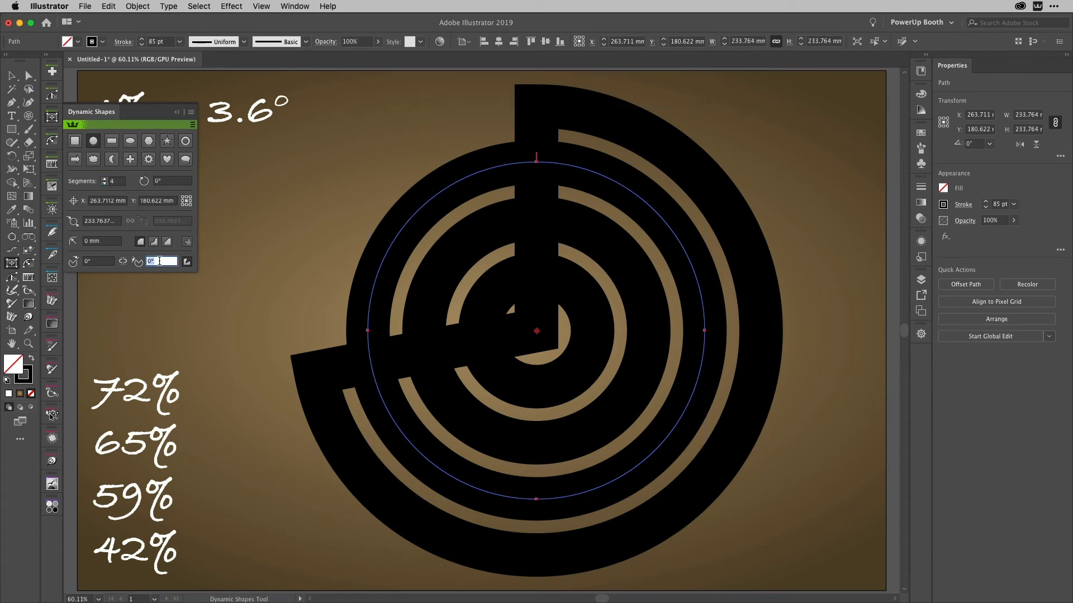
type("65")
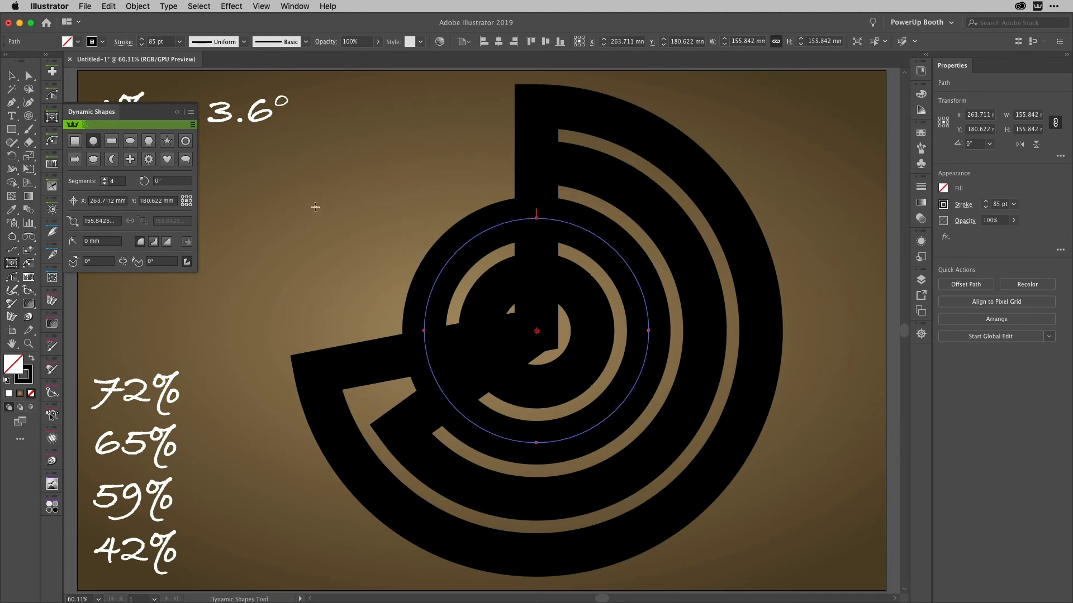
- Set slice end angles of 59*3.6 and 42*3.6 on the inner two rings
left_click(161, 261)
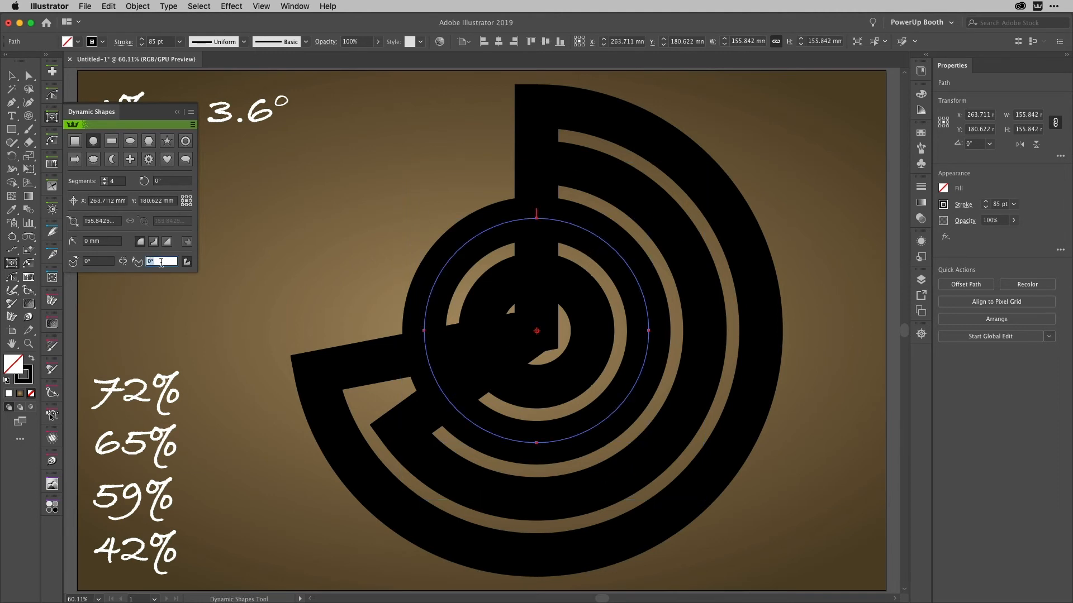
type("59")
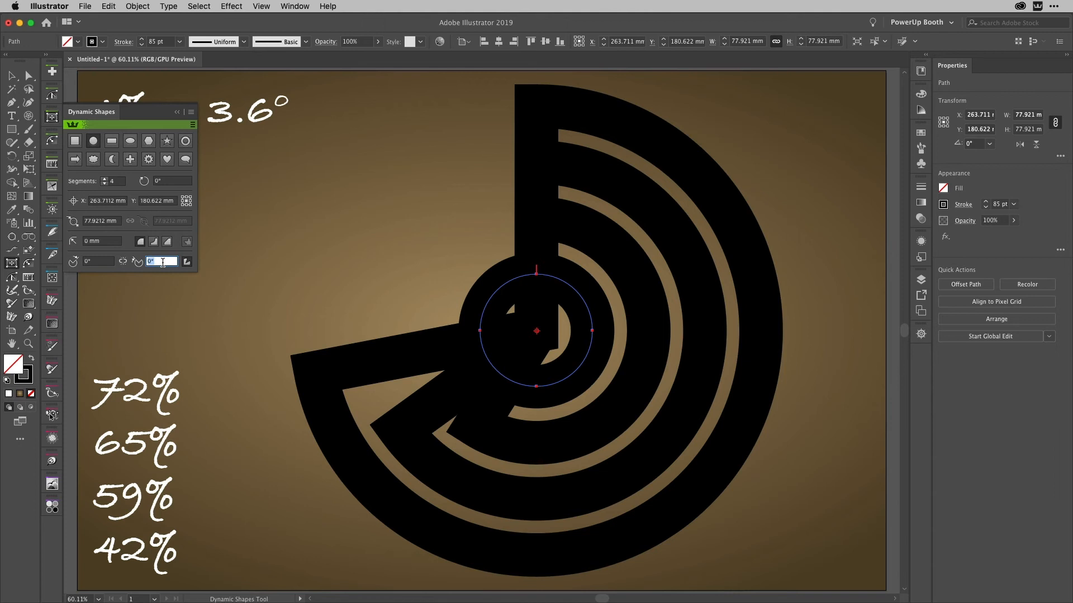
type("42")
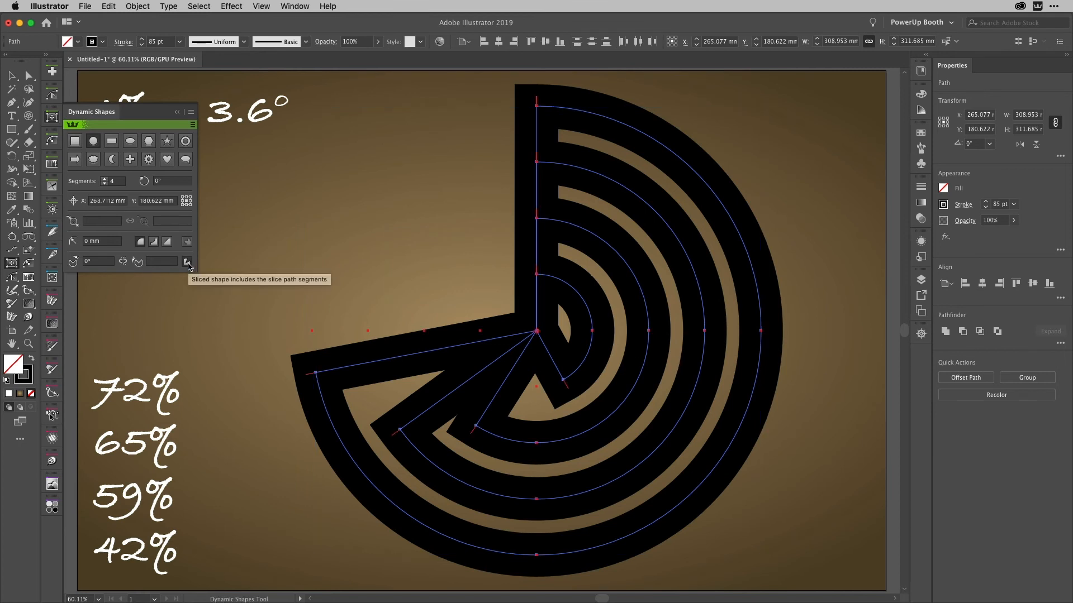
- Turn off 'Sliced shape includes the slice path segments' in the Dynamic Shapes panel
left_click(187, 262)
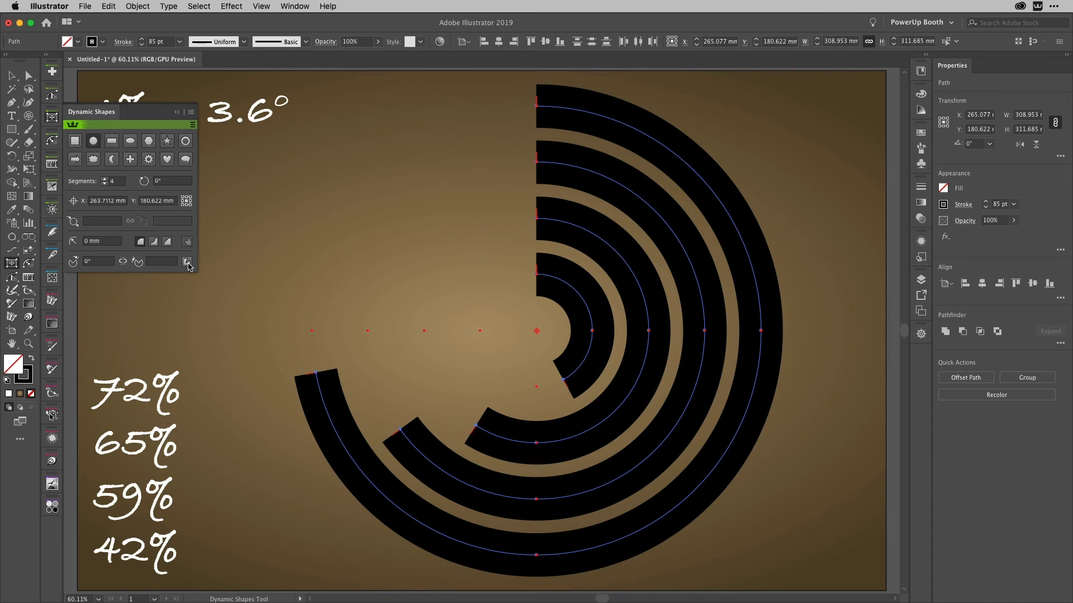
mouse_move(180, 67)
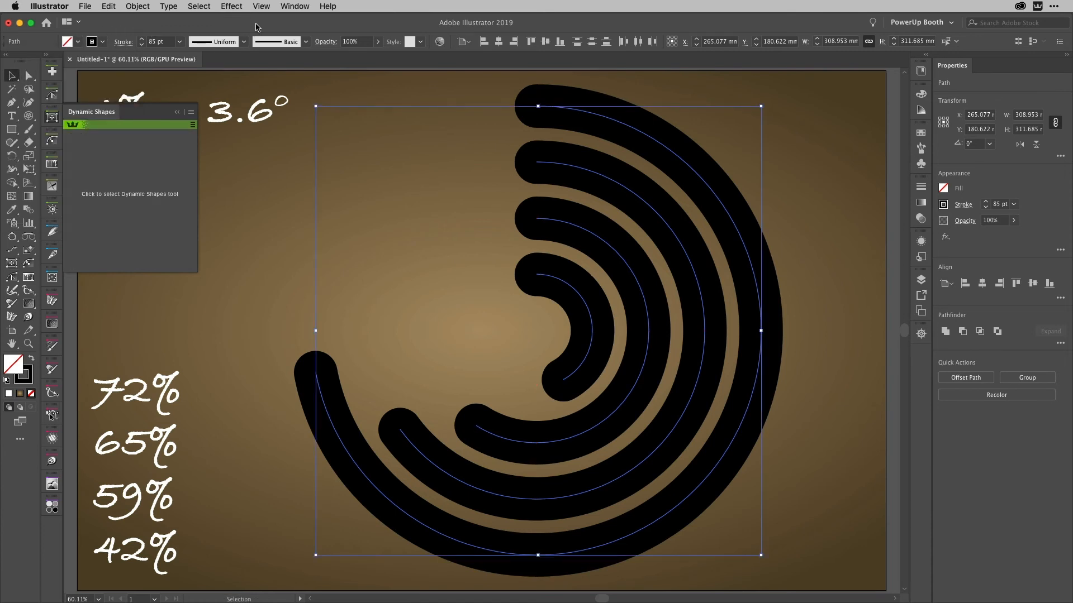
mouse_move(89, 153)
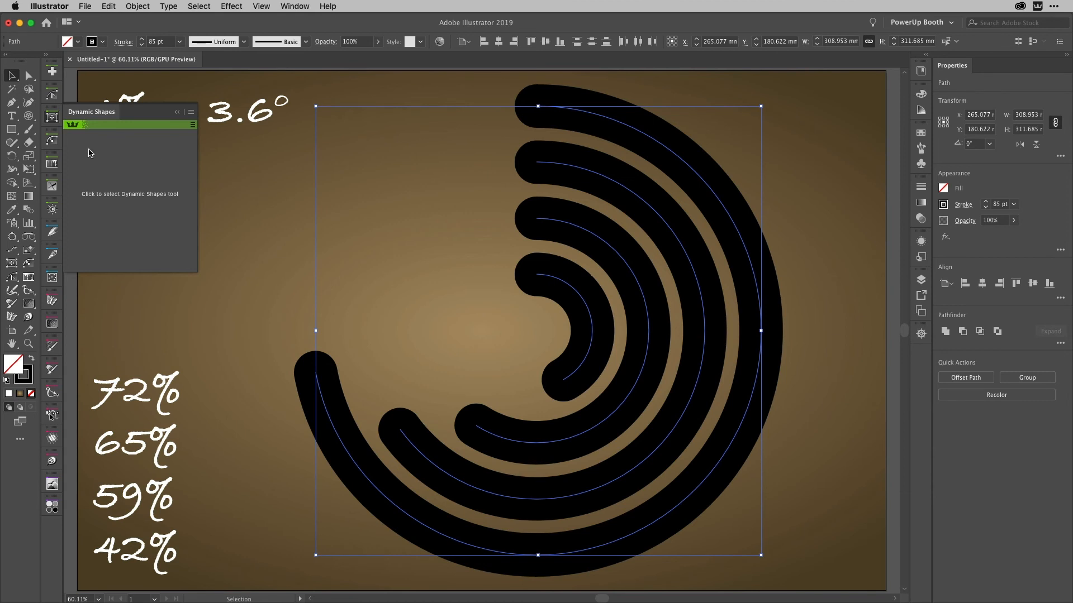
mouse_move(210, 223)
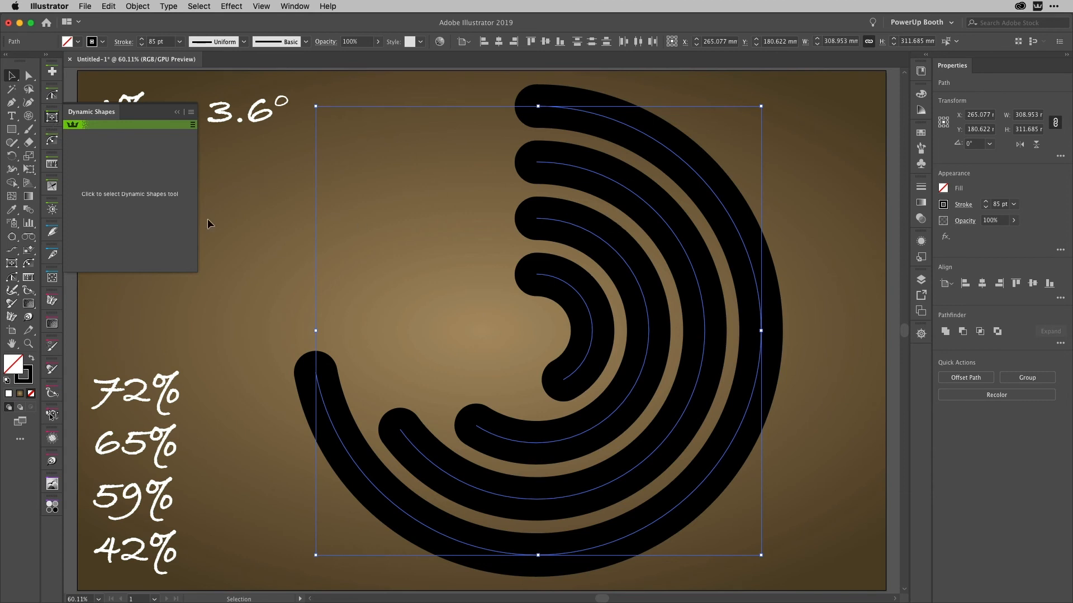
mouse_move(73, 125)
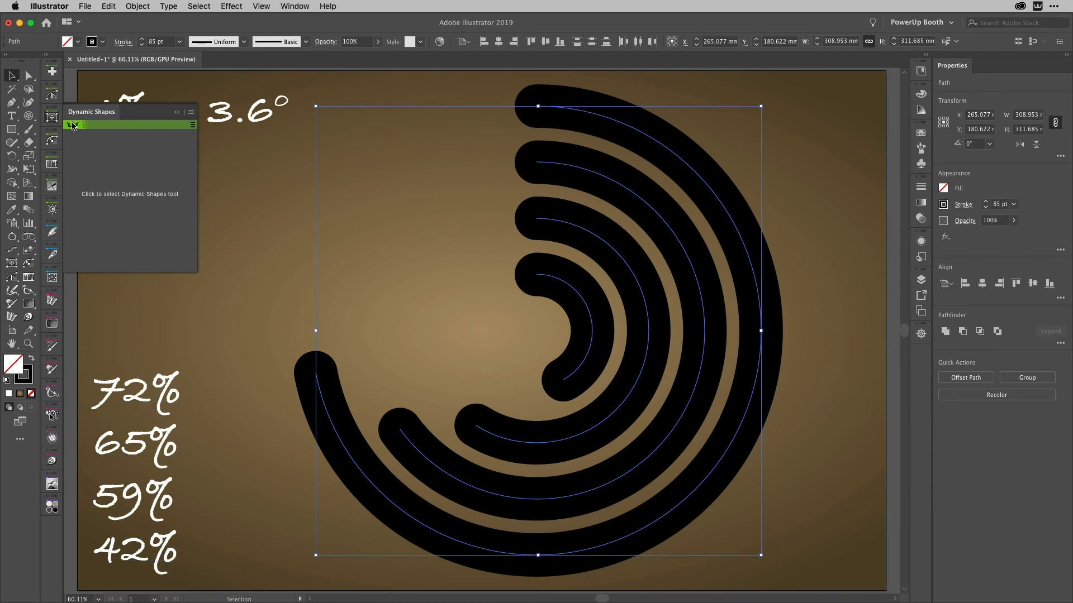
- Reselect the outer arc and set its end angle to 75*3.6 (270°)
left_click(73, 125)
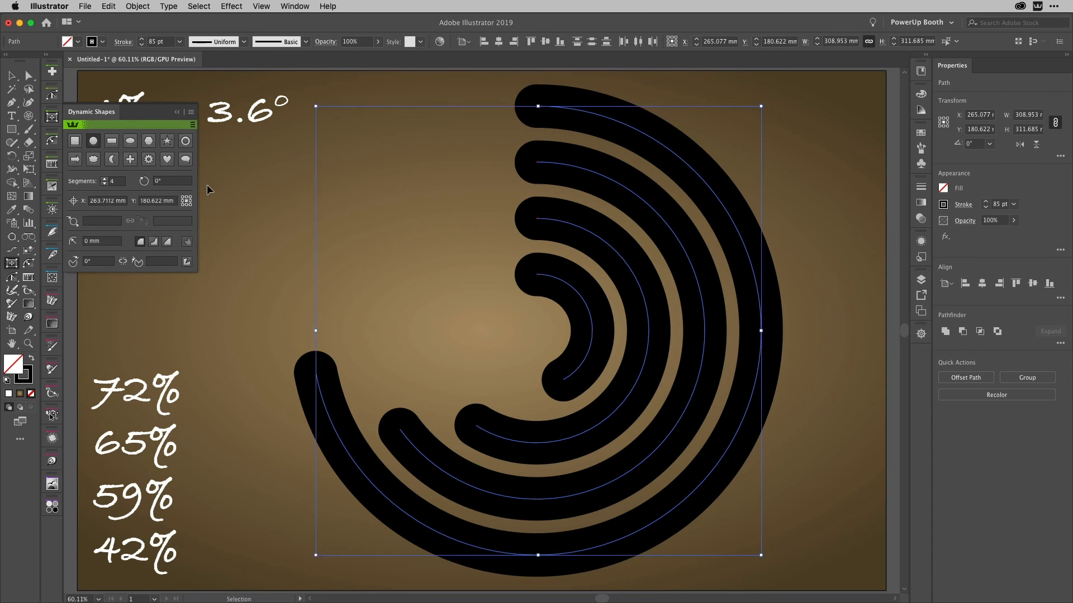
left_click(360, 352)
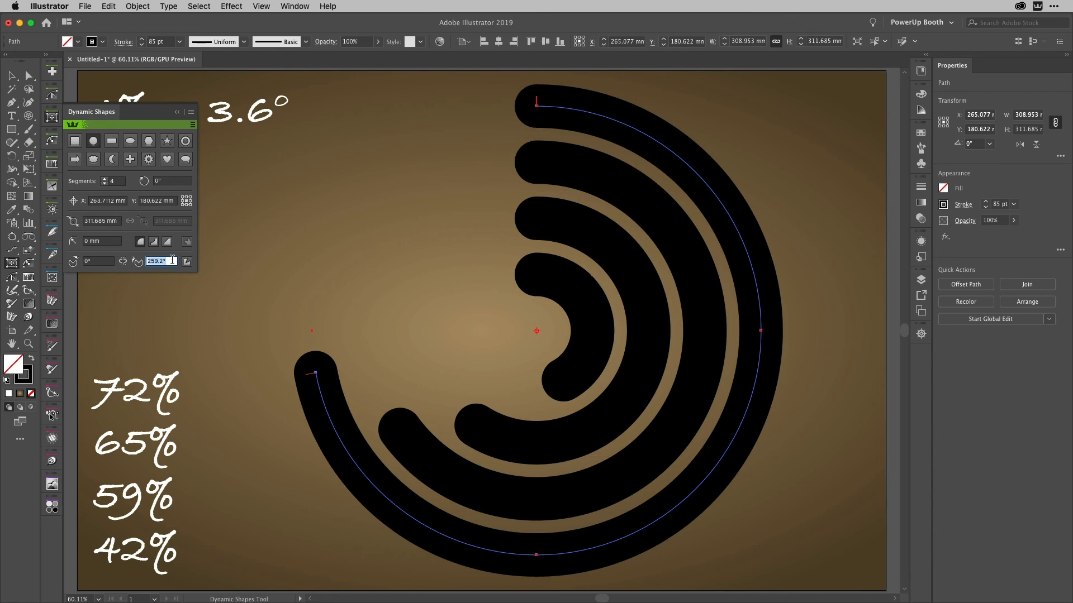
type("75")
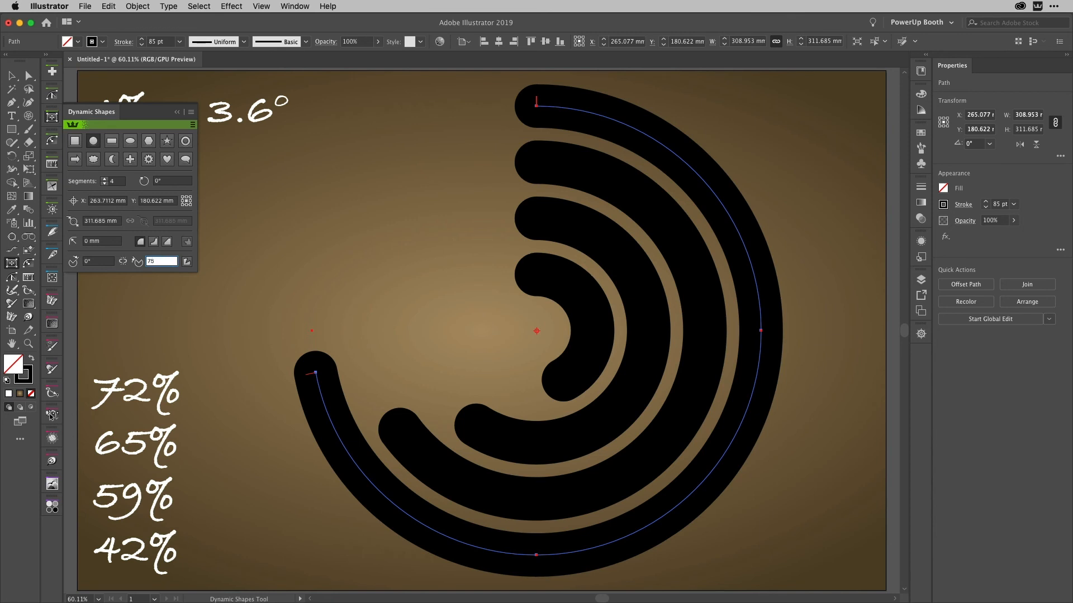
type("270")
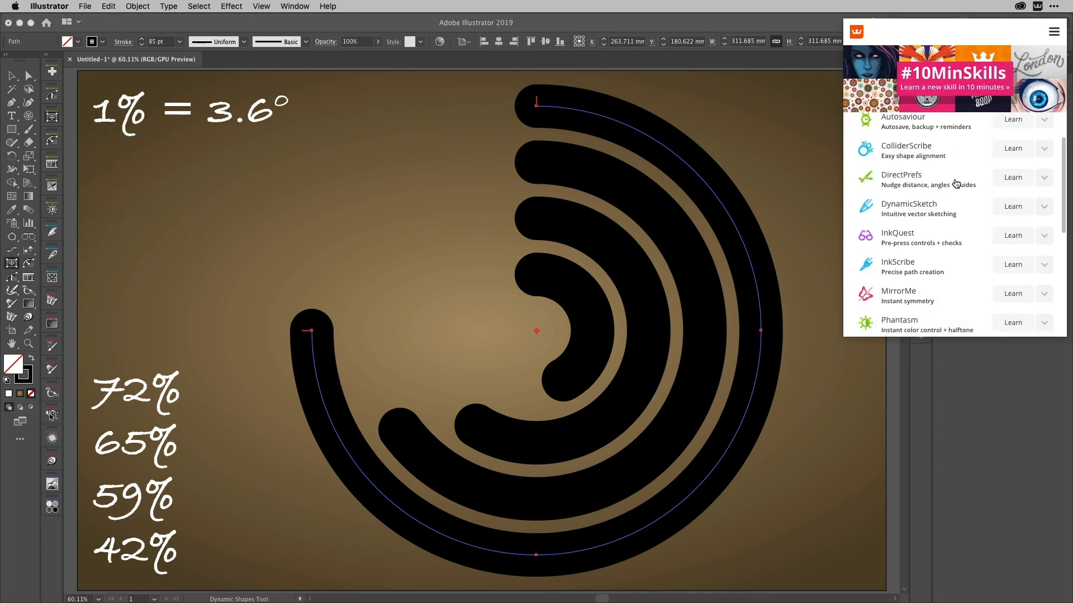
mouse_move(955, 179)
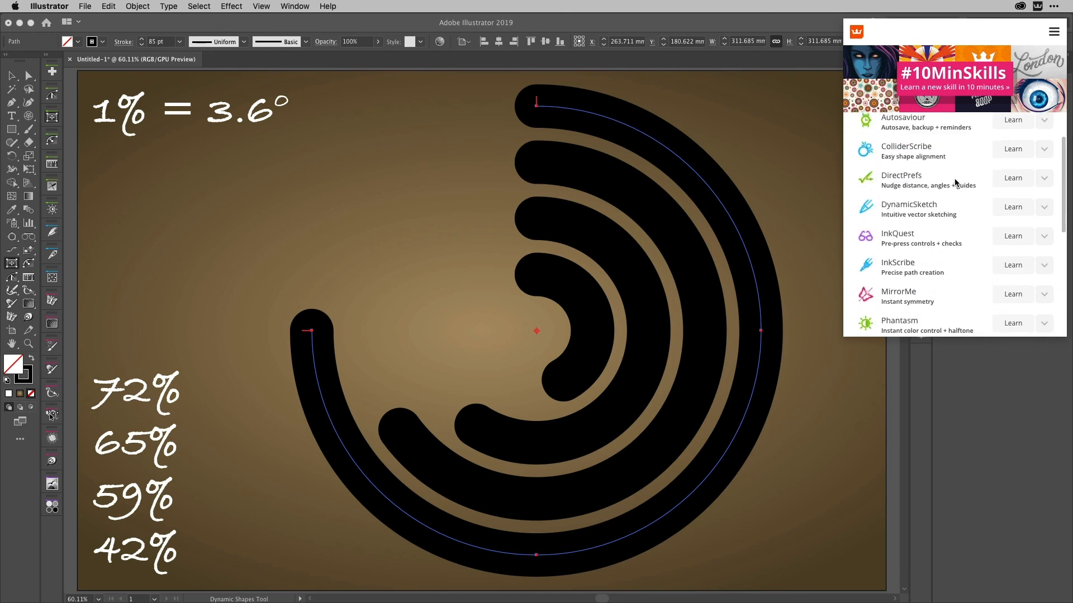